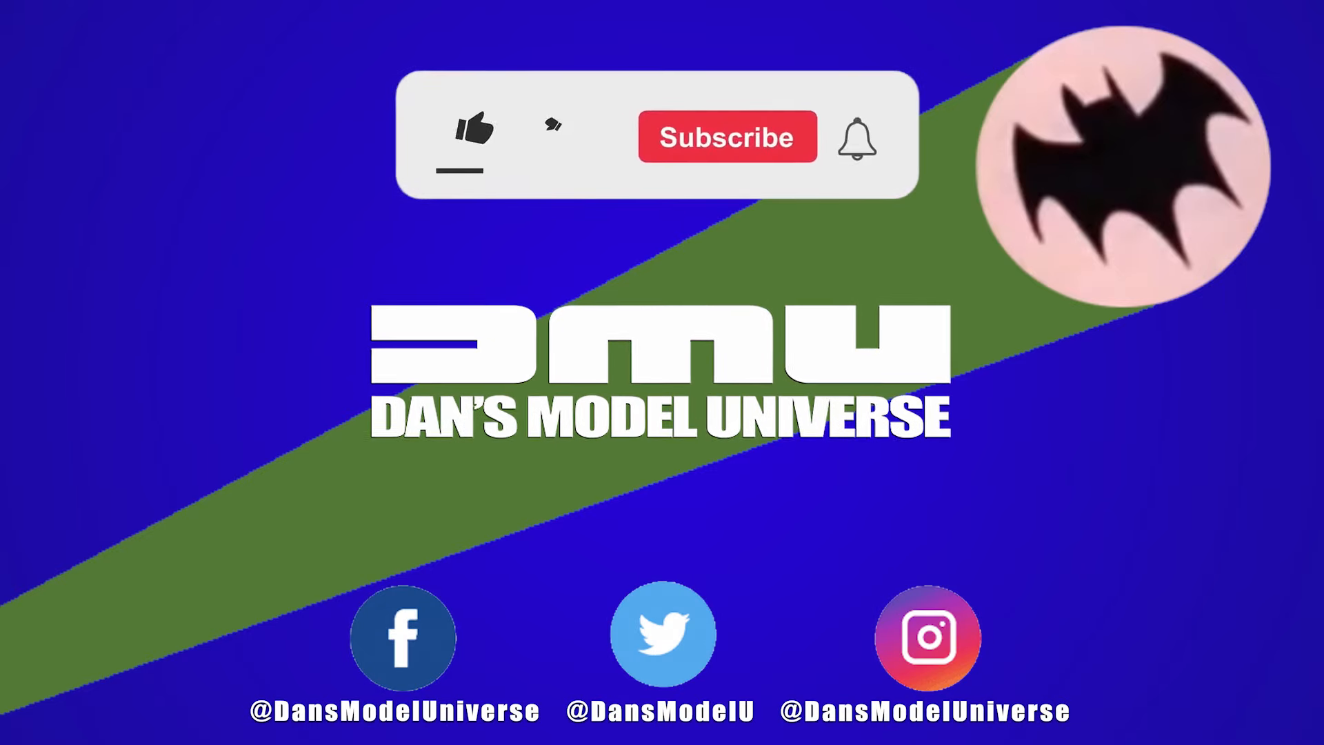
- Let the end card cursor like the video and subscribe to Dan's Model Universe
{"action": "left_click", "coordinate": [471, 135]}
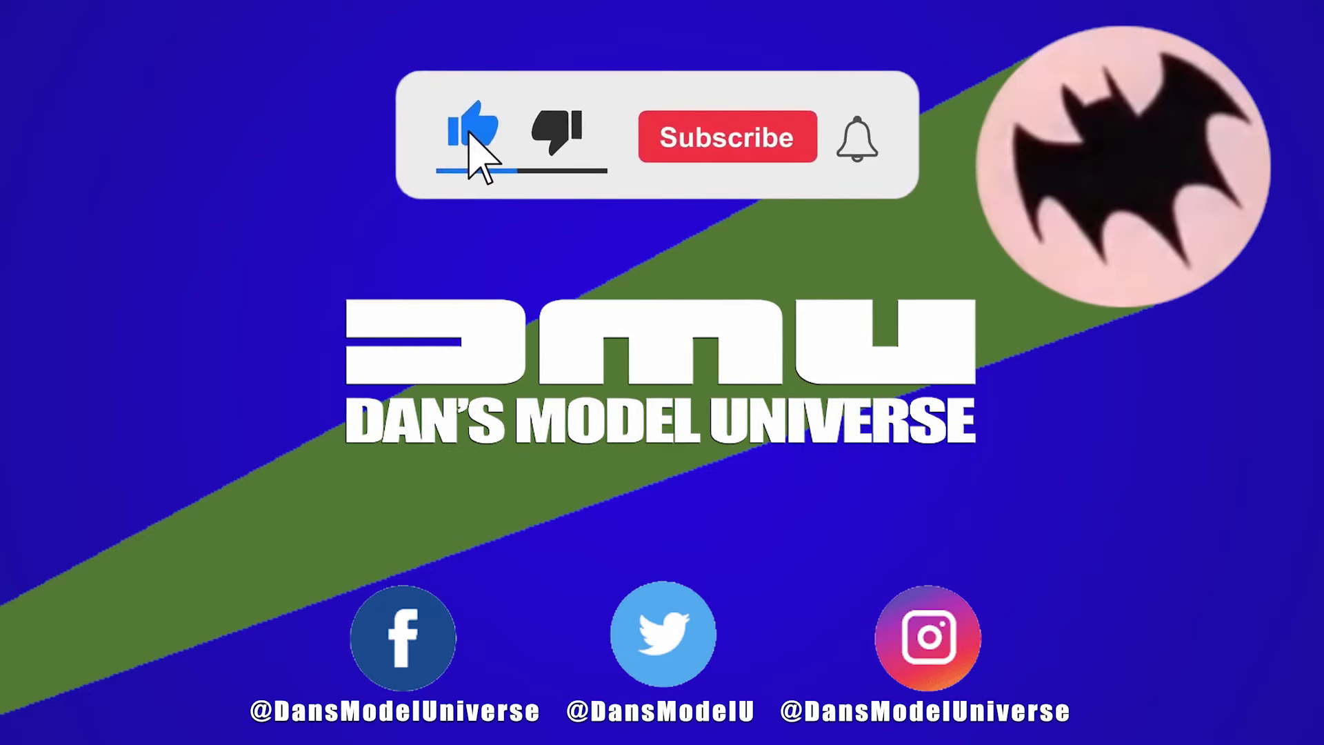
{"action": "left_click", "coordinate": [726, 136]}
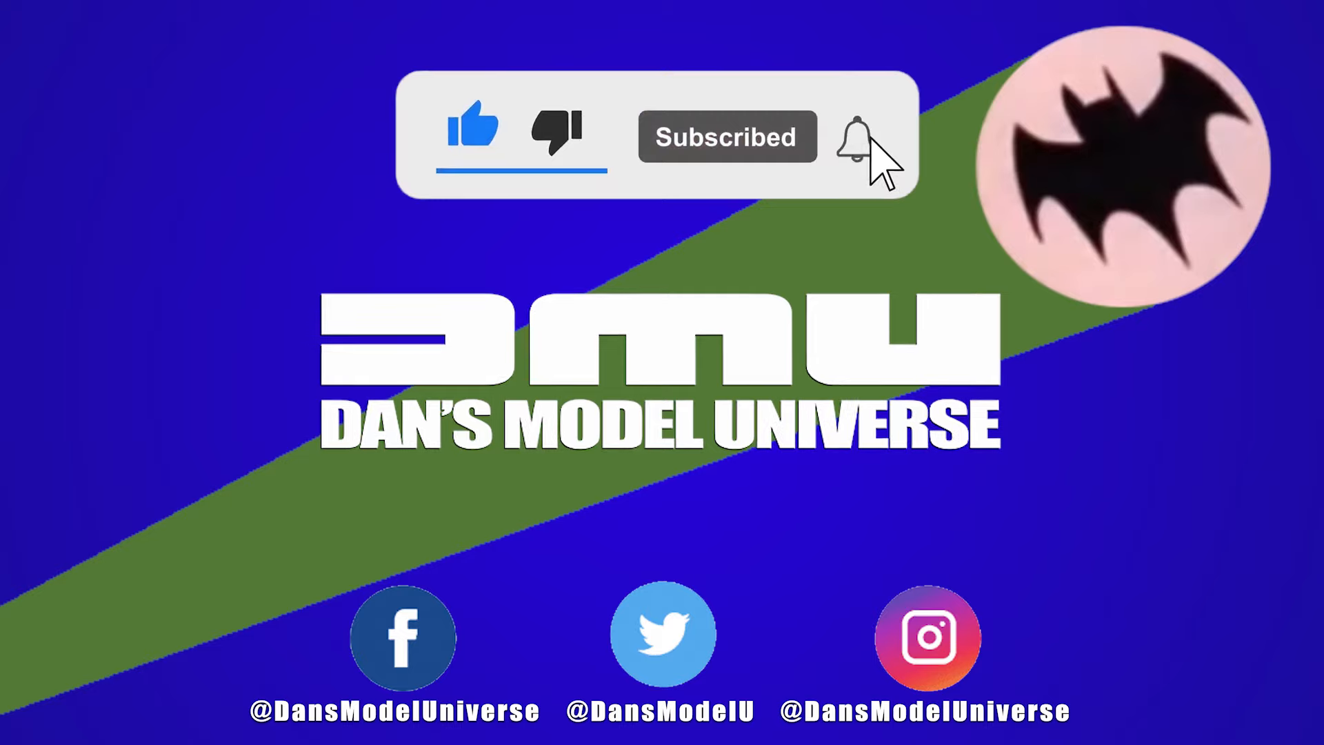